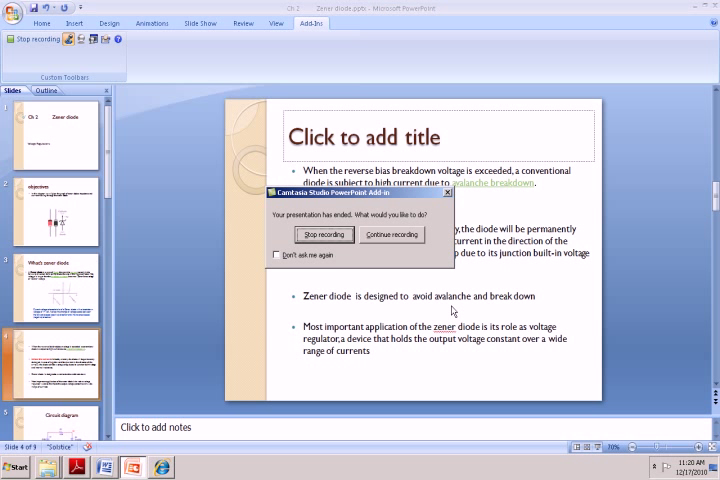
- End the Zener diode slideshow and bring up the empty OrCAD Capture CIS window
click(392, 234)
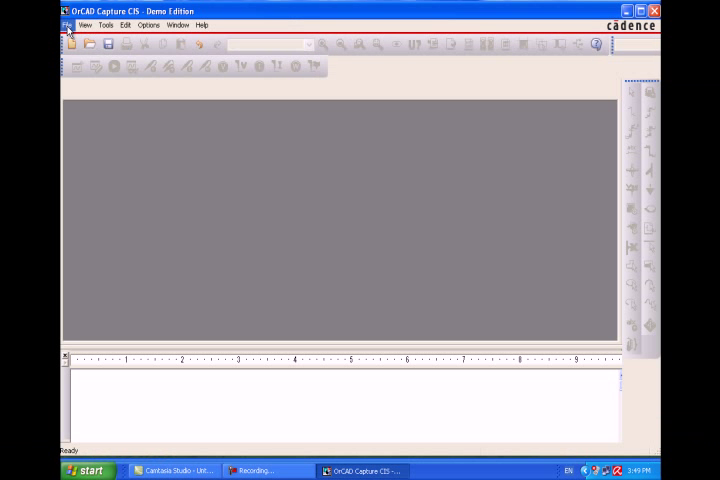
- Create a blank analog PSpice project named 'CH2 The Zener Diode' in the chosen folder
click(68, 24)
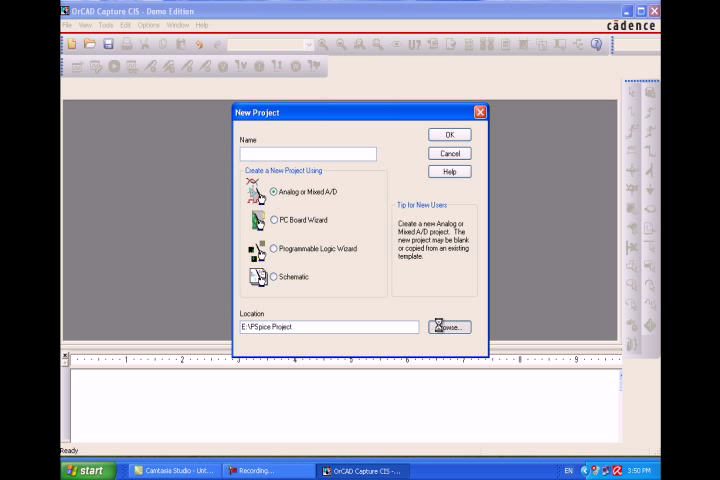
click(448, 328)
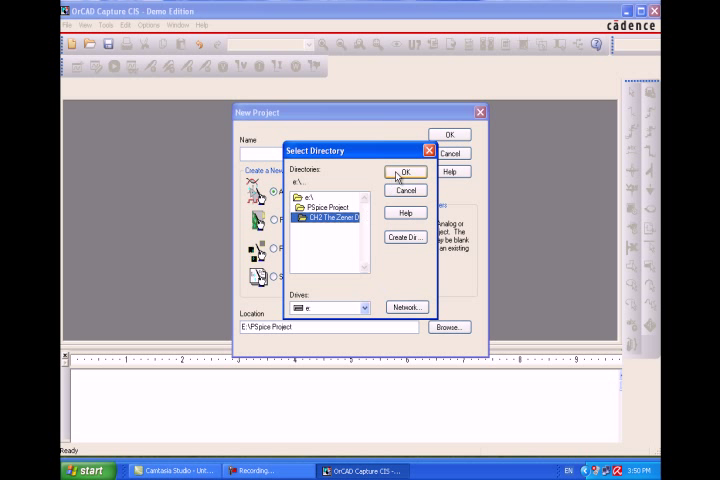
click(404, 172)
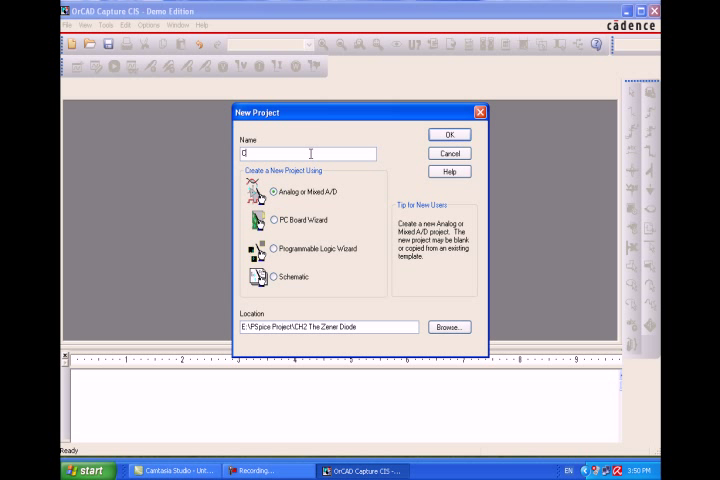
text(CH2 The)
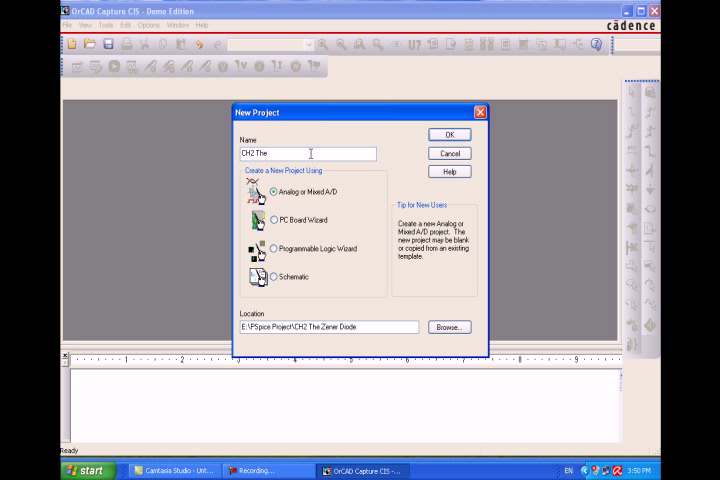
text(Zener)
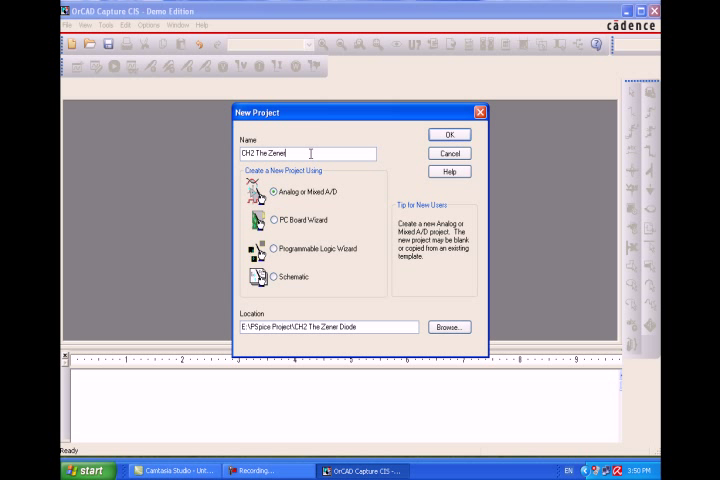
text(Diode)
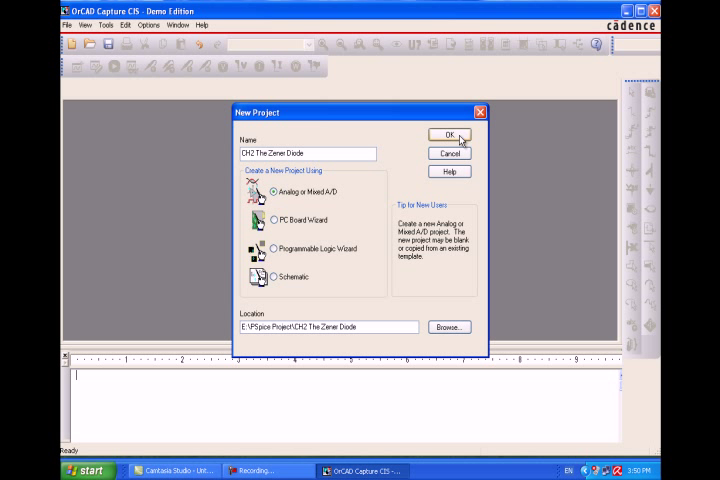
click(446, 136)
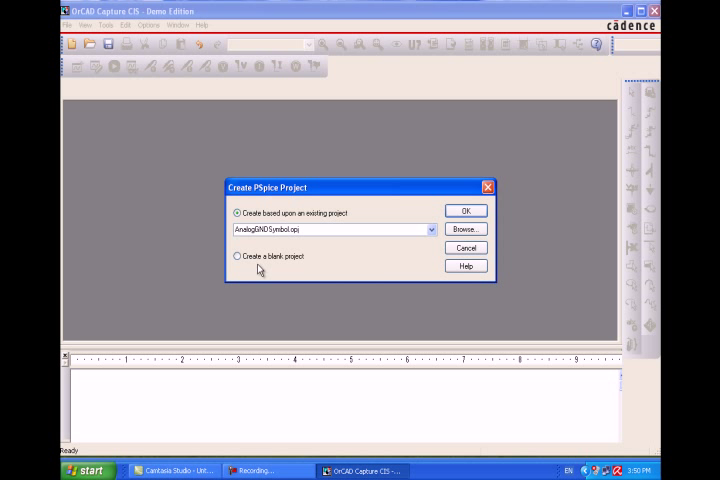
click(238, 256)
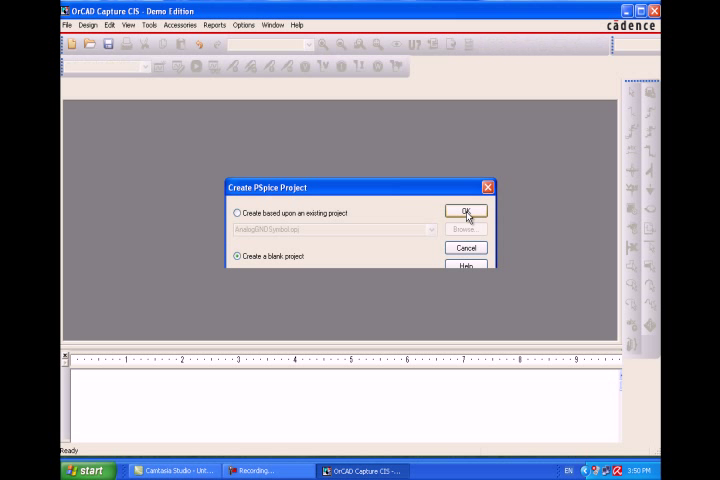
click(466, 212)
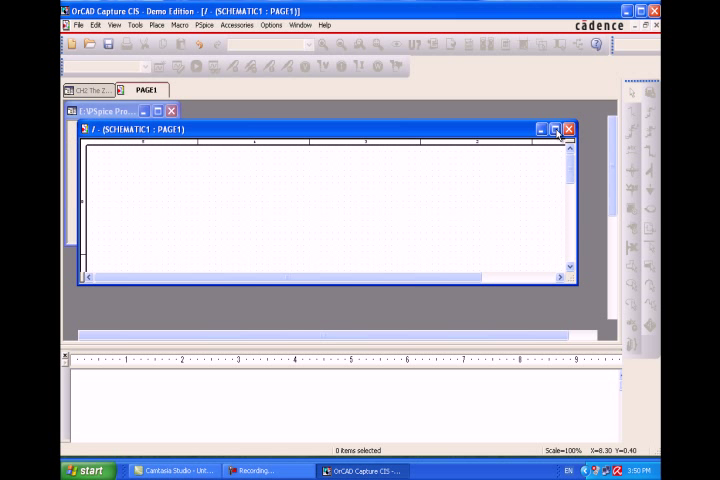
- Maximize the schematic and place a resistor near the top of the page from the library
click(552, 128)
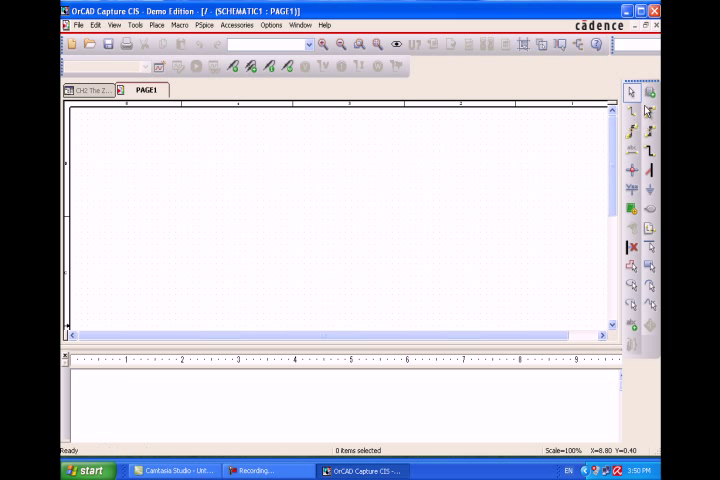
click(630, 92)
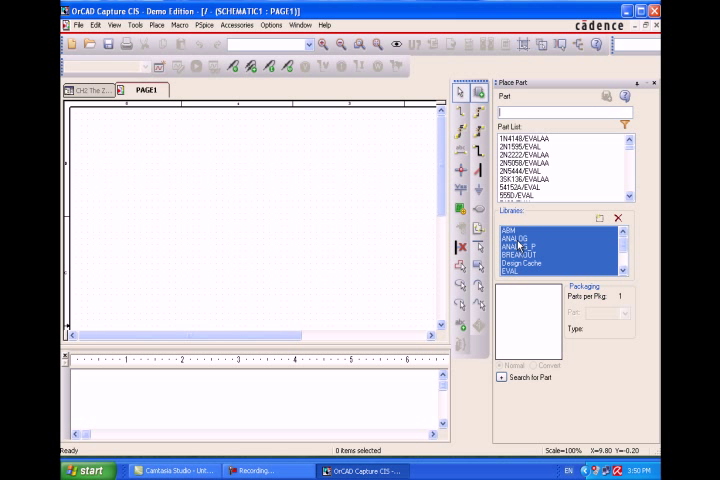
click(512, 246)
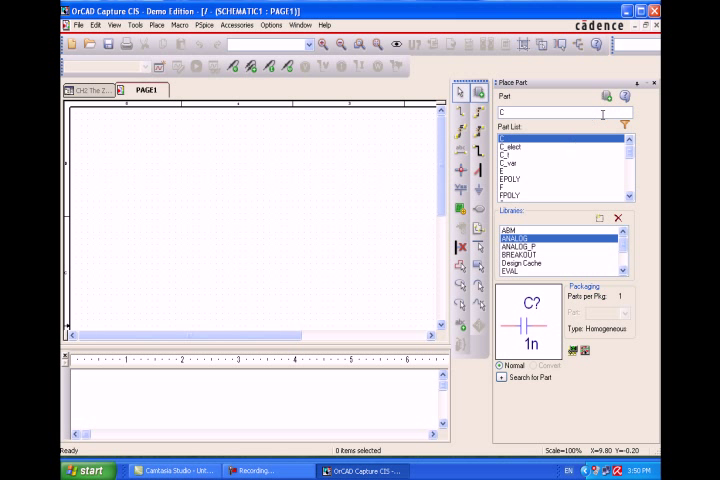
mouse_move(586, 132)
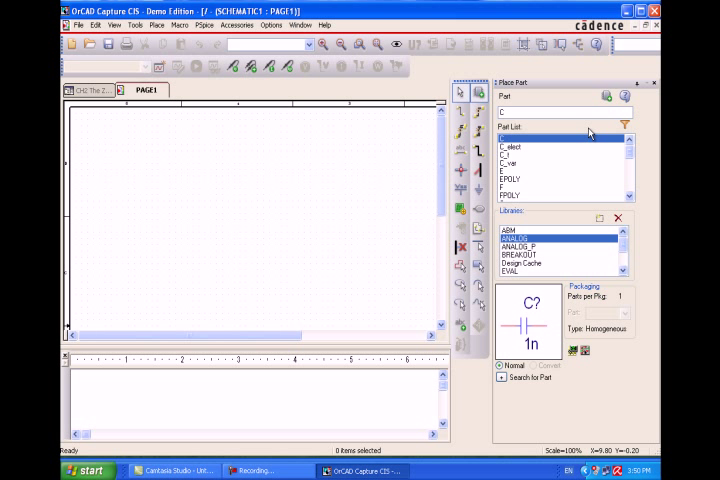
scroll(down, 3)
text(R)
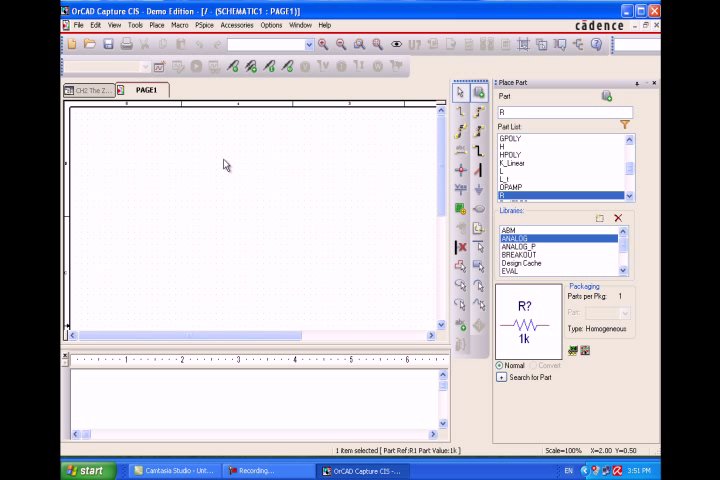
click(222, 160)
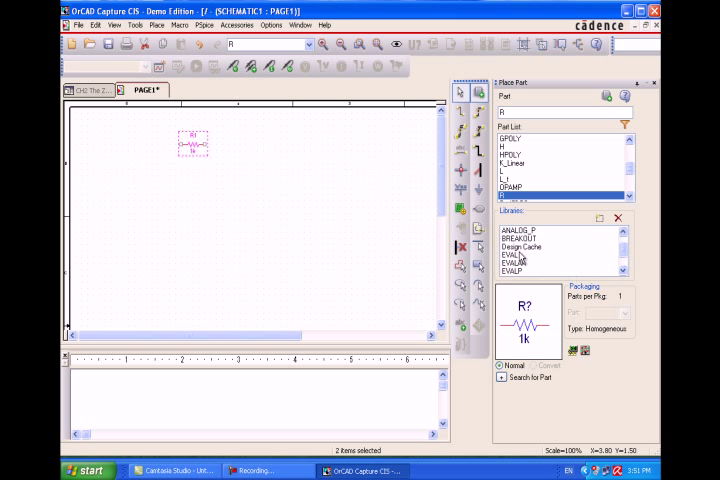
- Select the diode part from another library, ready to place
click(512, 260)
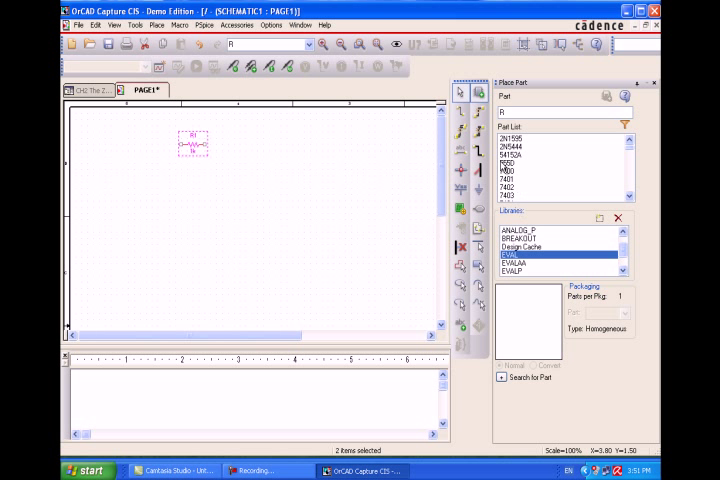
click(540, 168)
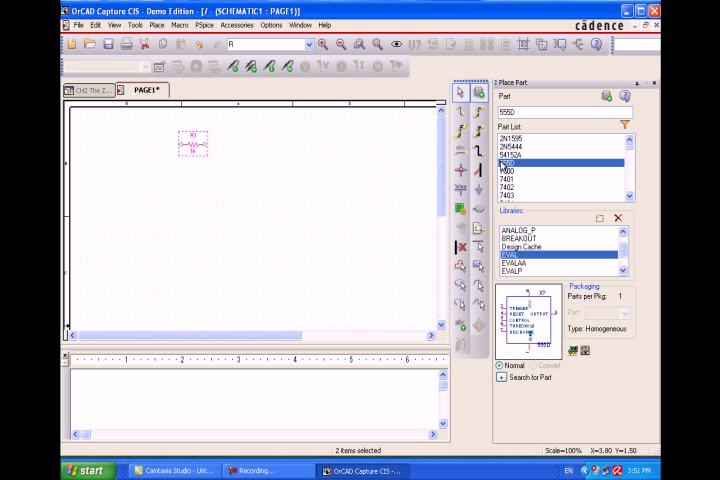
scroll(down, 3)
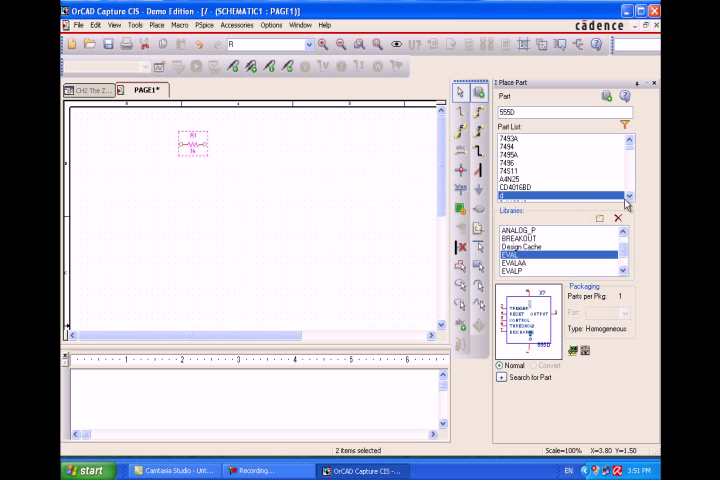
click(628, 200)
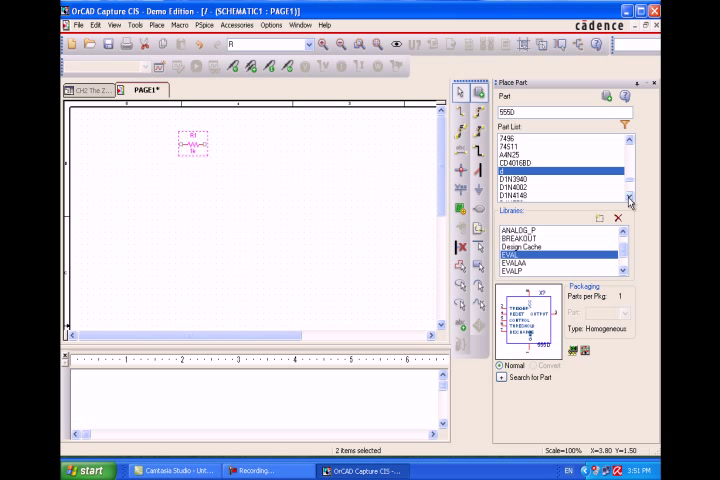
click(560, 188)
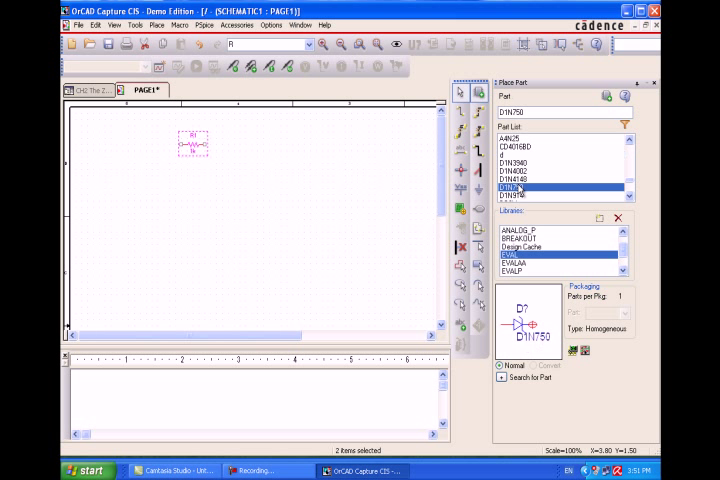
mouse_move(594, 170)
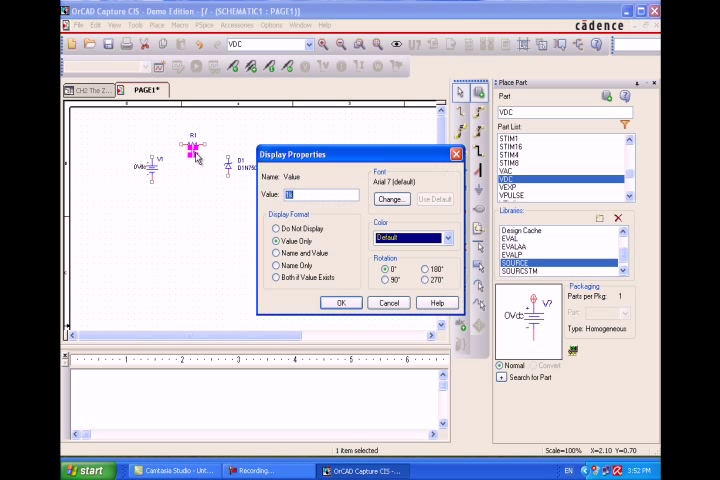
- Set the resistor's value label to 1k in Display Properties
text(1k)
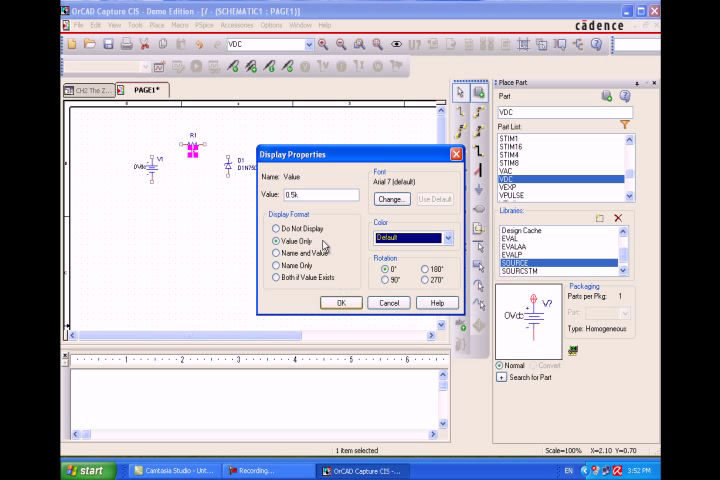
click(340, 302)
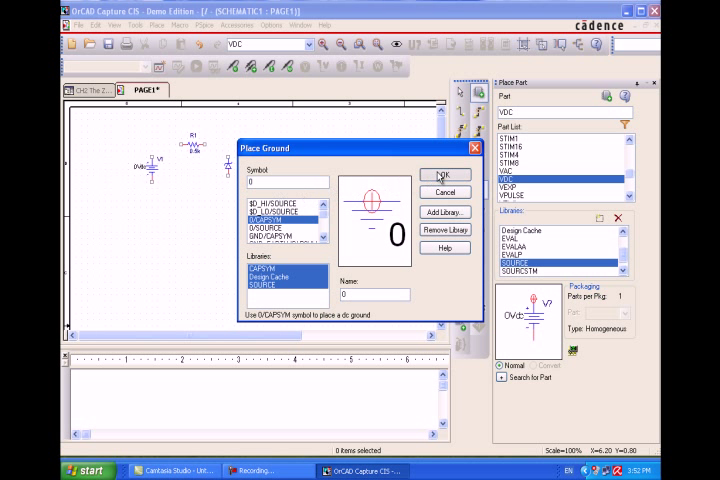
click(442, 176)
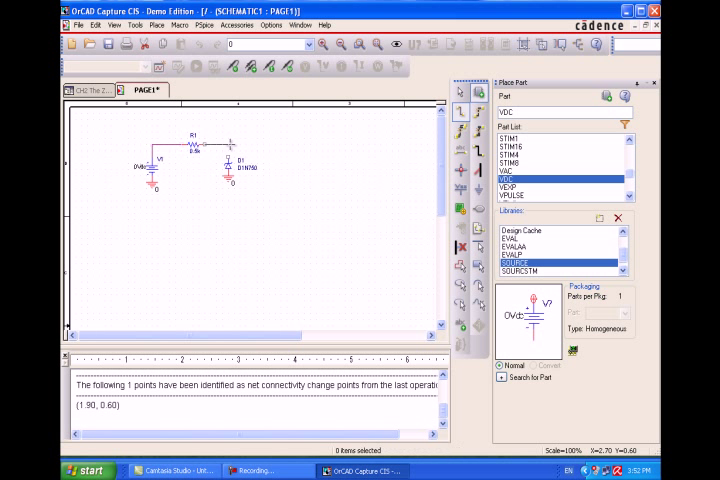
- Select the wire of the Zener circuit that needs a net name
click(224, 158)
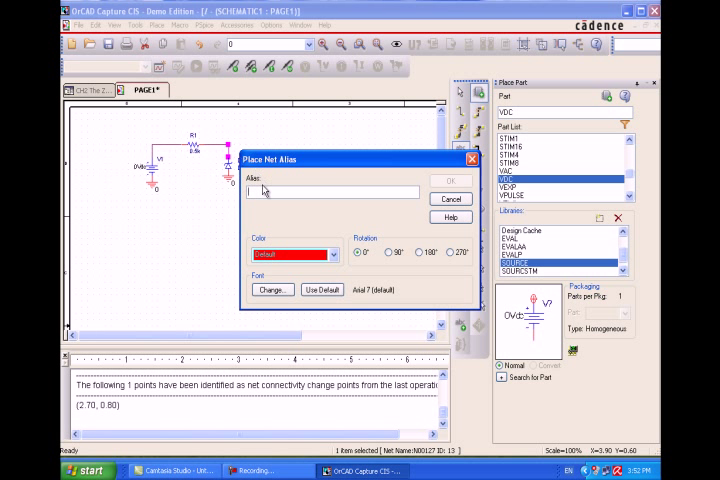
- Name the selected wire with net alias VZ
text(VZ)
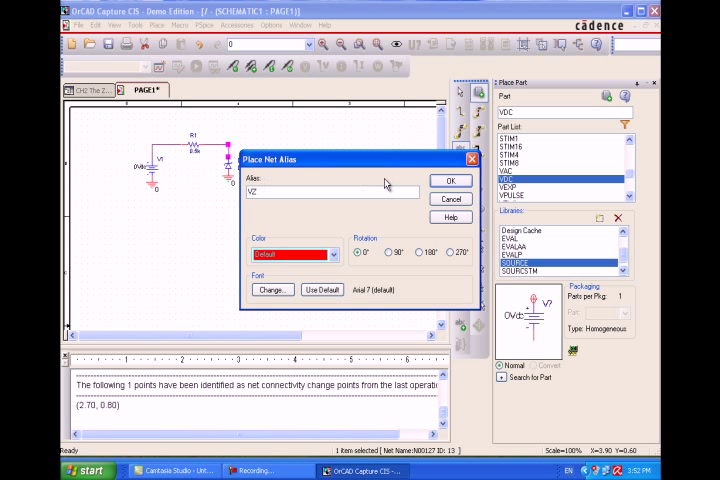
click(452, 180)
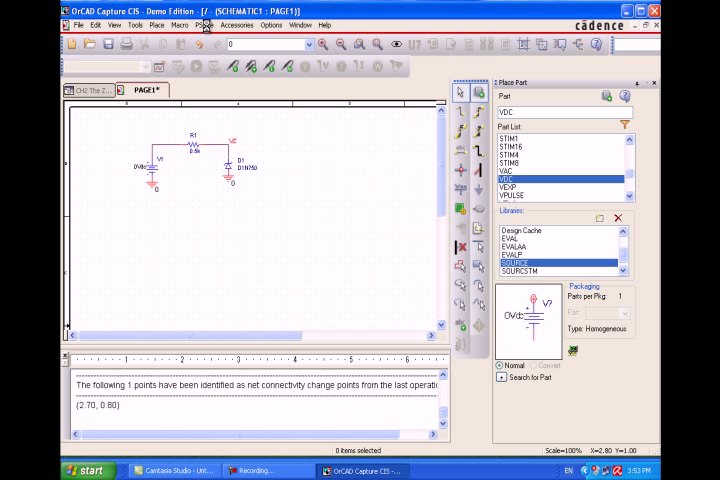
- Create a new PSpice simulation profile named Zener
click(198, 24)
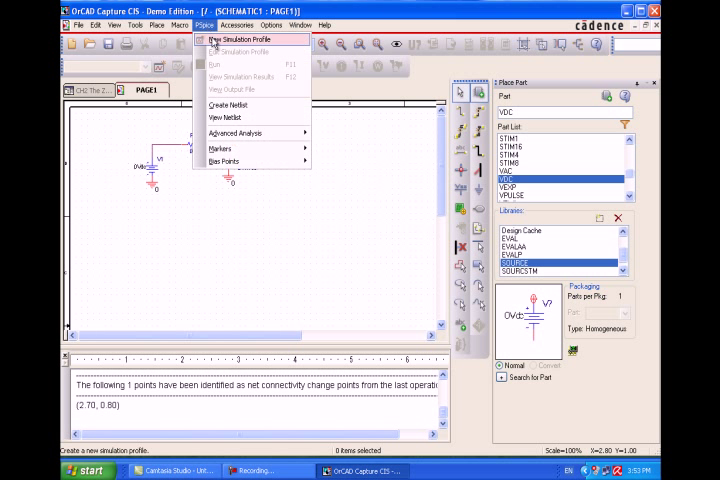
click(234, 40)
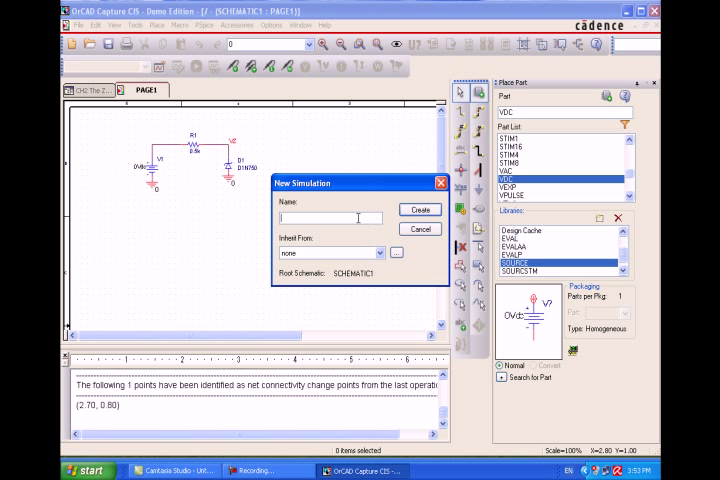
text(Zener)
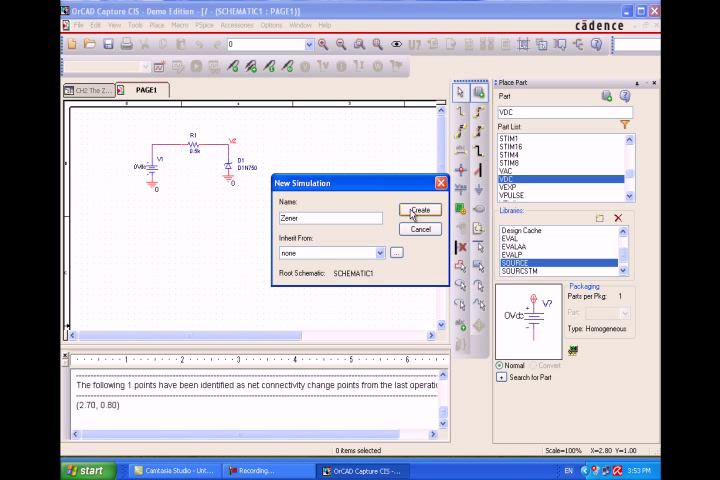
click(418, 208)
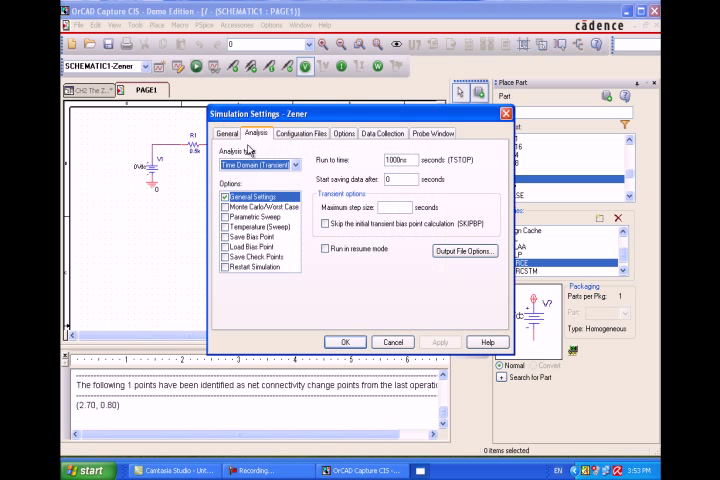
- Set a DC sweep of V1 from 0 to +20 in 0.01 increments and apply it
click(296, 164)
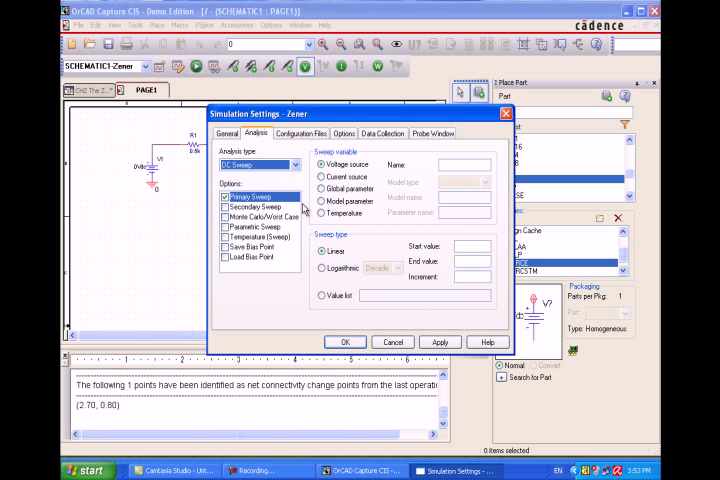
click(462, 164)
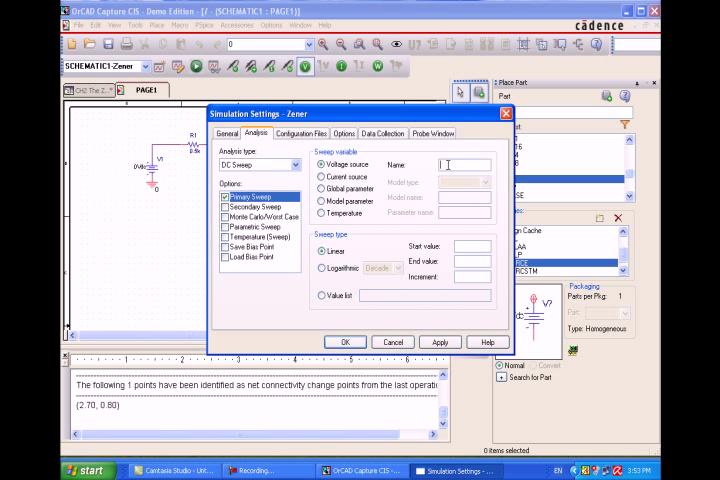
text(V1)
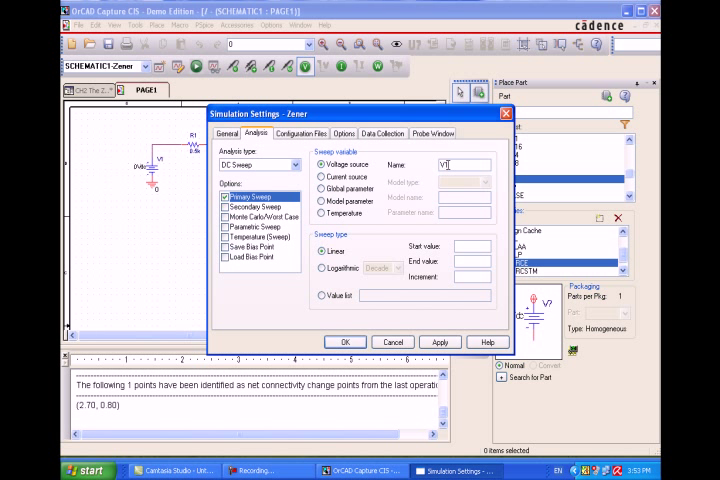
click(462, 246)
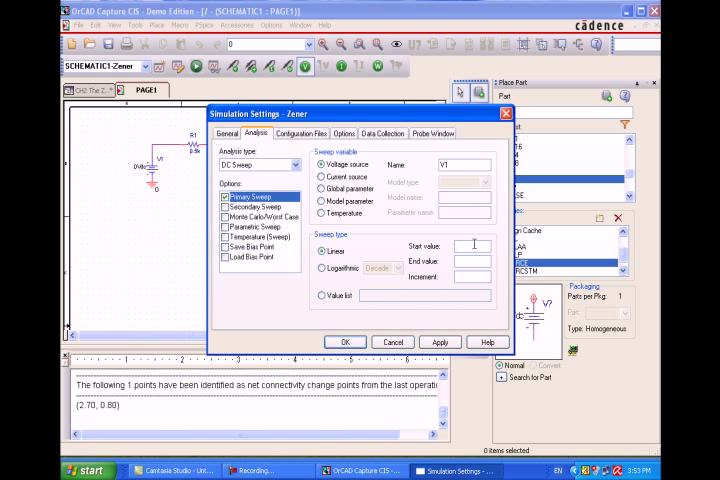
text(0V)
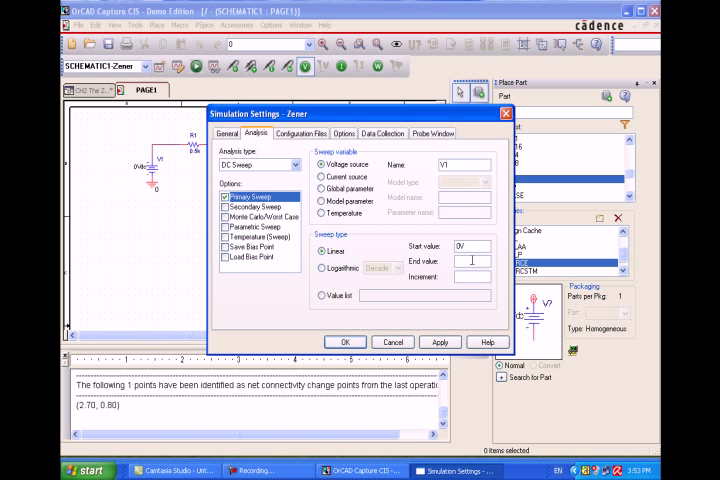
text(+20V)
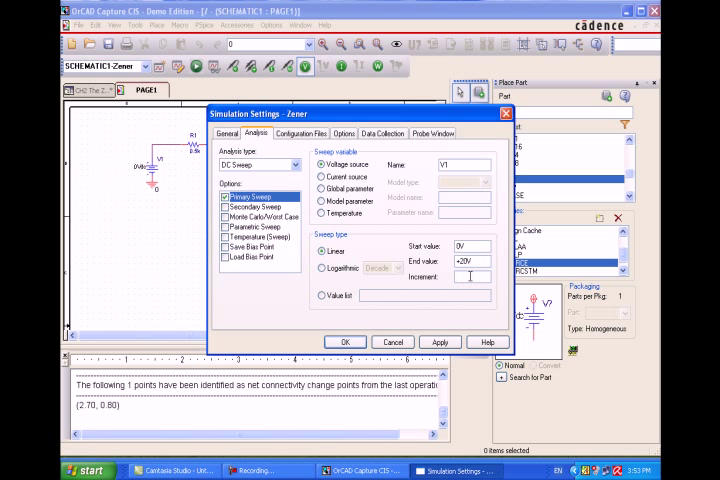
text(0.01V)
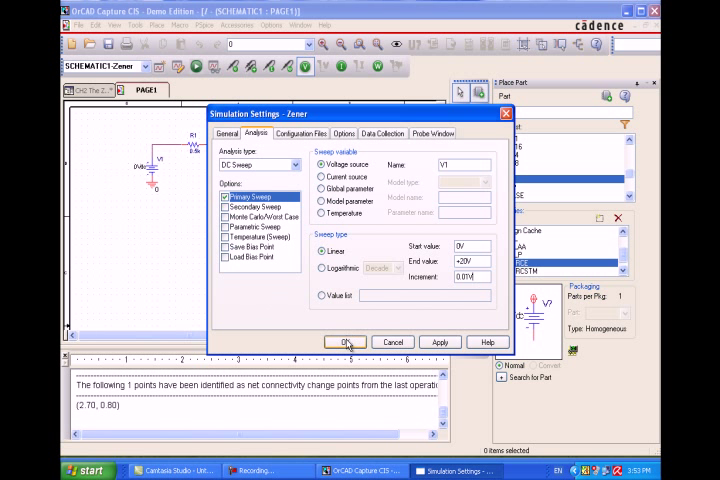
click(344, 340)
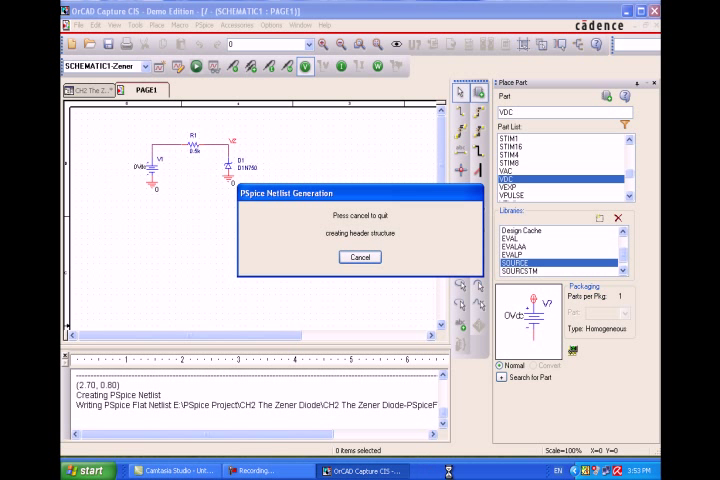
- Run the Zener simulation so PSpice A/D shows the V1 0–20 V plot
click(360, 256)
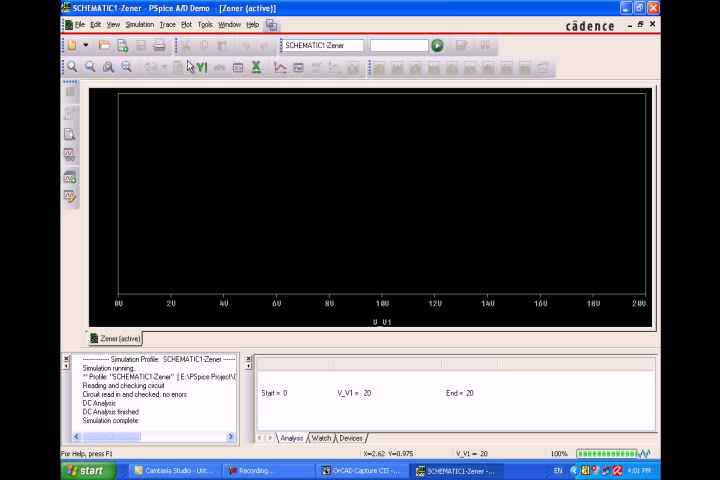
- Set the plot's x-axis variable to V(VZ) in Axis Settings
click(184, 24)
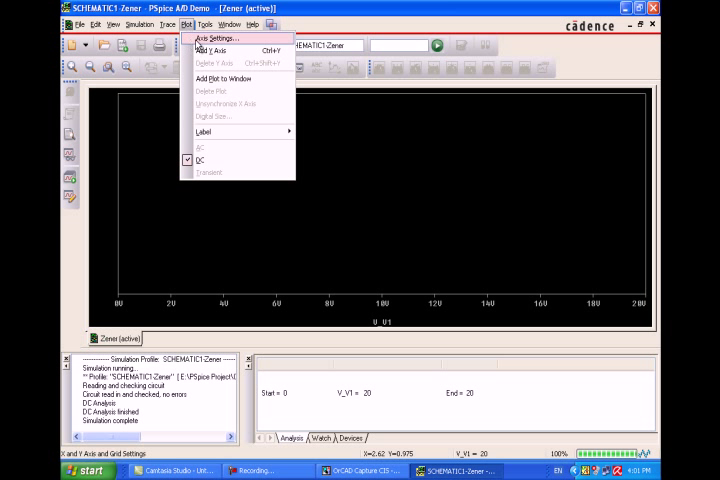
click(216, 36)
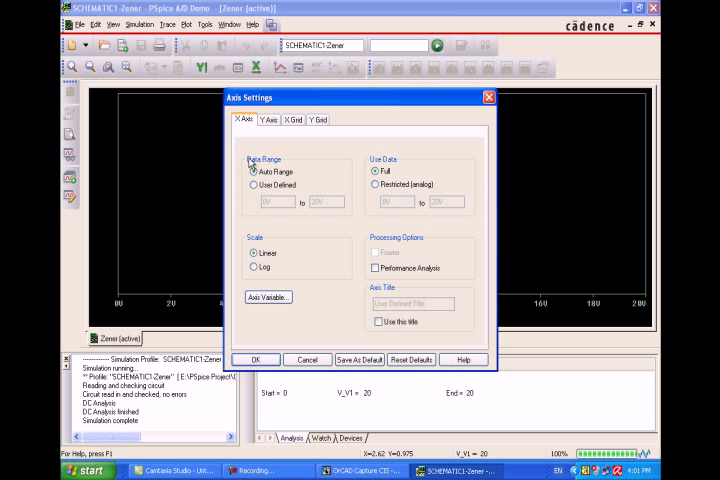
click(268, 296)
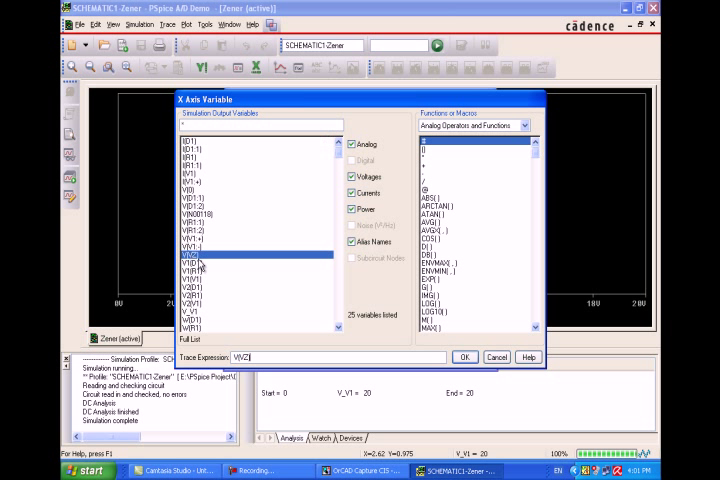
click(466, 356)
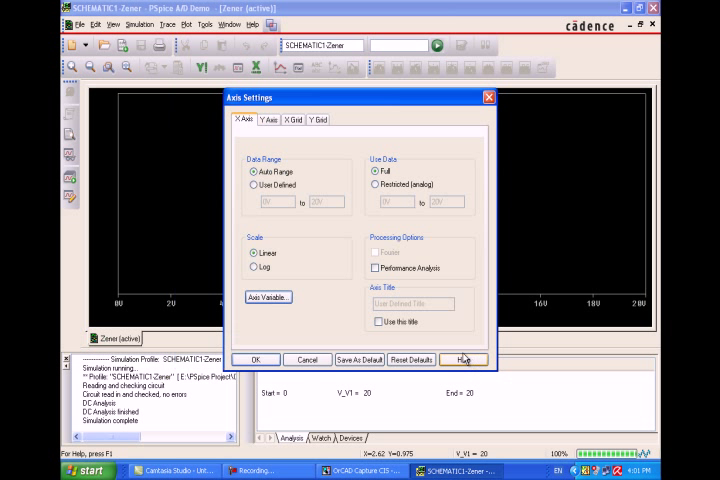
click(256, 360)
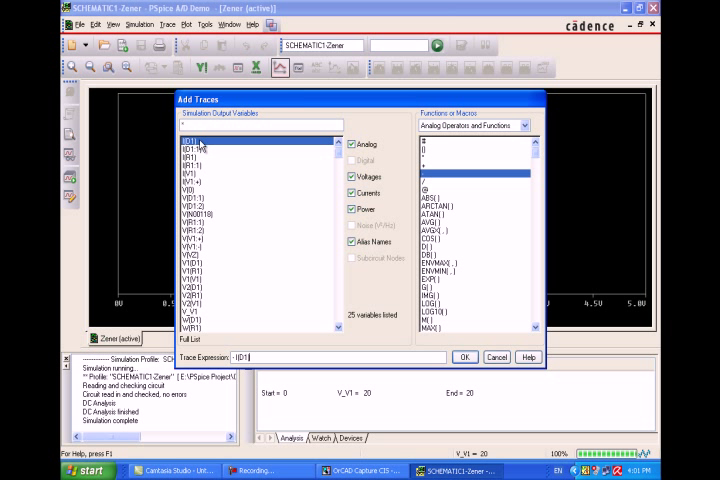
- Plot the diode current I(D1) against V(VZ) and prepare a further trace entry
click(464, 356)
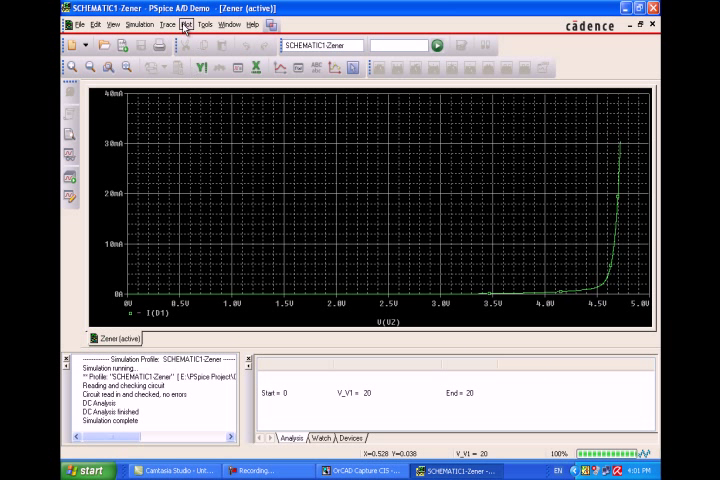
click(178, 24)
text(D(V(VZ)) / D(I(D1)))
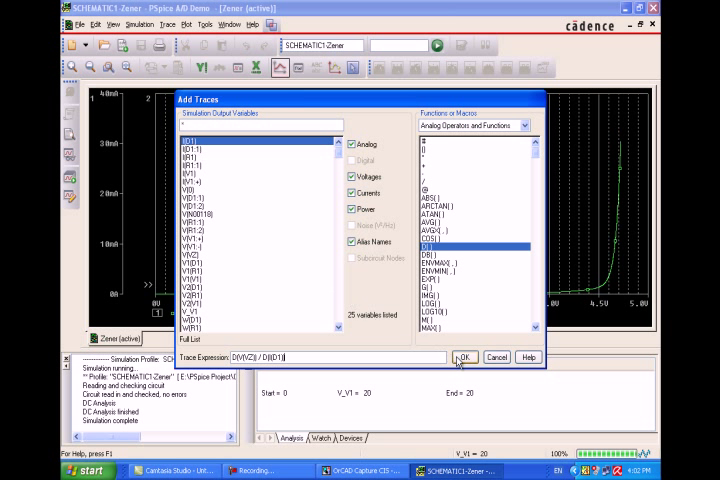
- Plot the derivative ratio of V(VZ) over I(D1) alongside the I(D1) curve
click(462, 358)
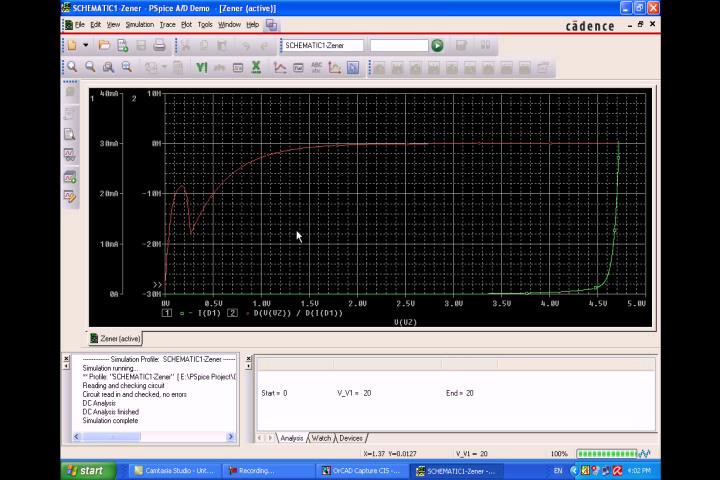